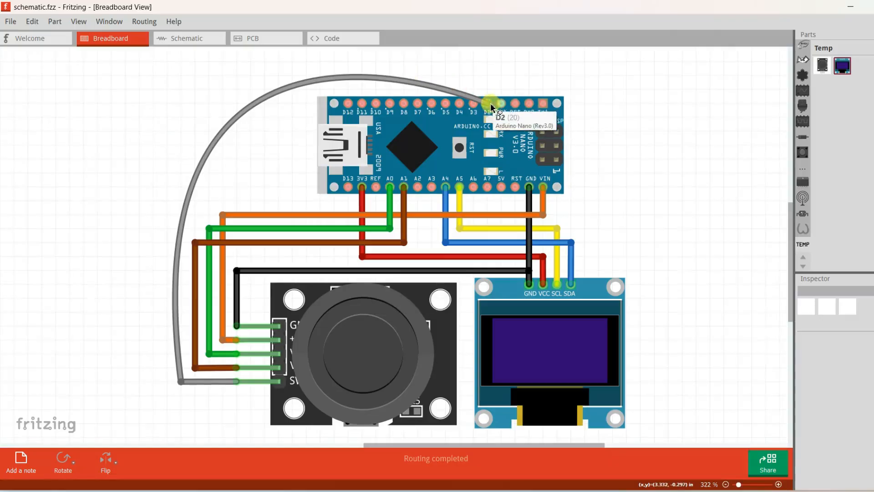
pyautogui.moveTo(635, 219)
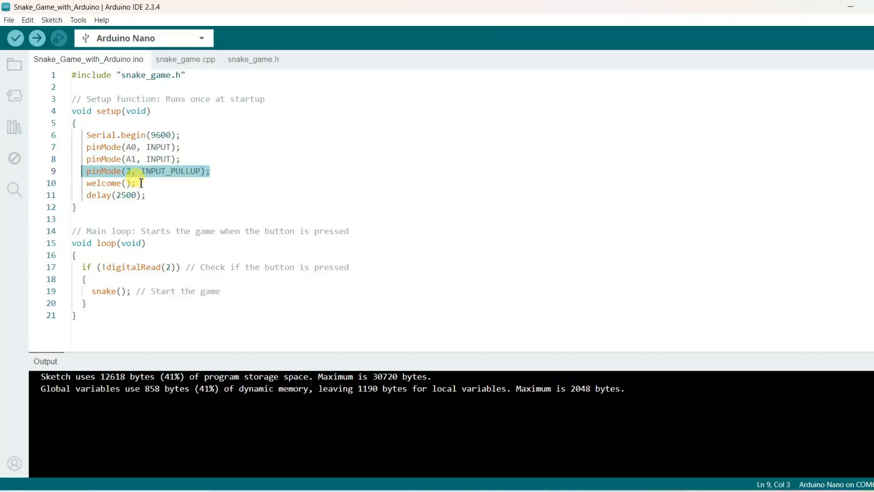
# Open the Snake_Game_with_Arduino.ino tab and highlight the 'Start the game' comment in loop().
pyautogui.click(114, 183)
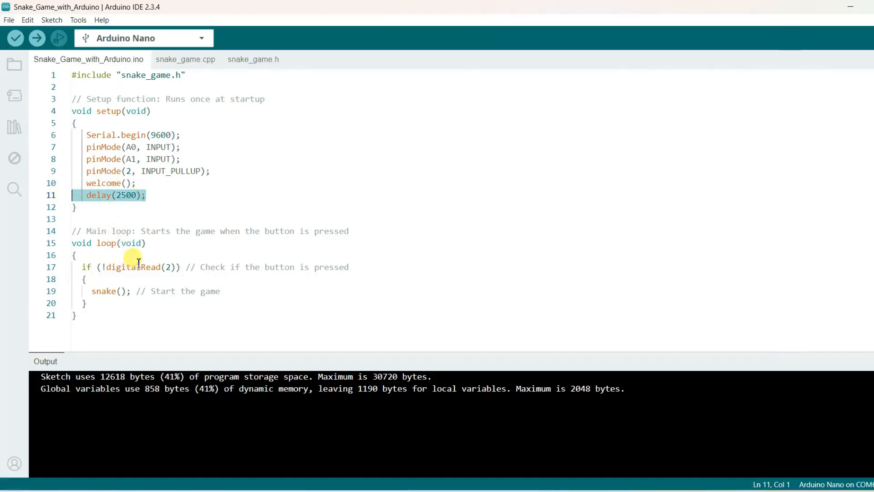
pyautogui.moveTo(184, 267)
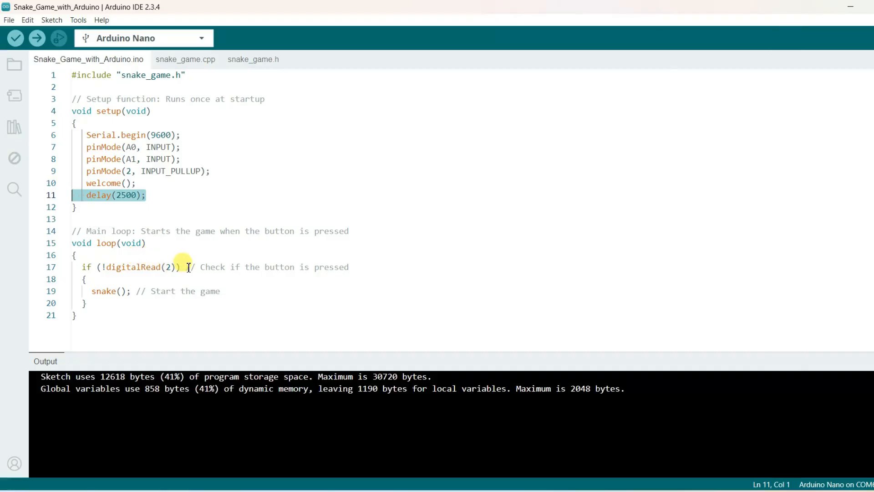
pyautogui.moveTo(104, 267); pyautogui.dragTo(181, 266)
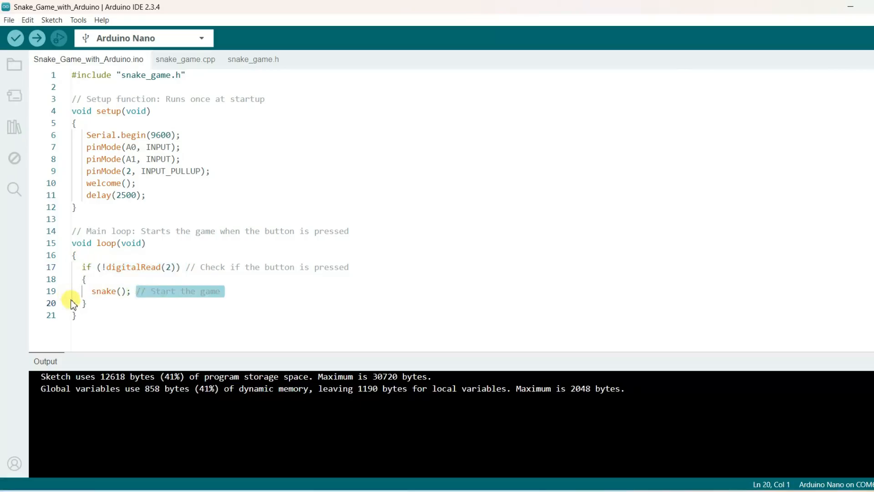
pyautogui.click(185, 60)
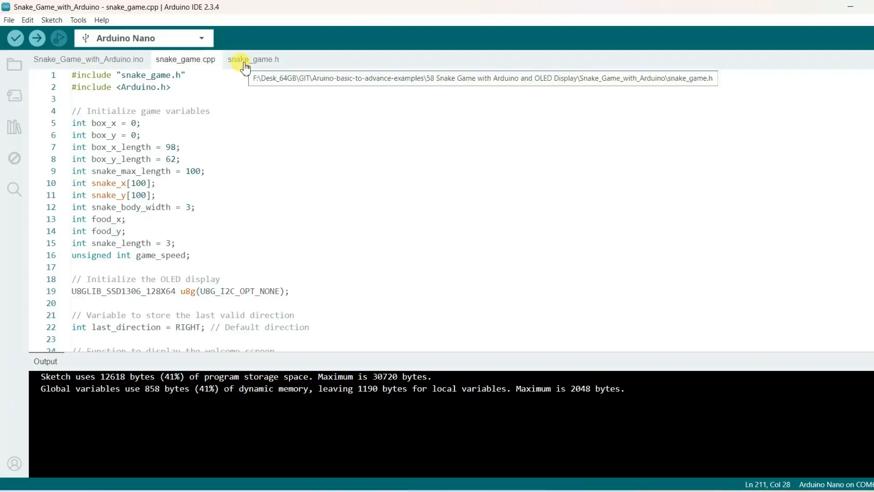
pyautogui.click(253, 59)
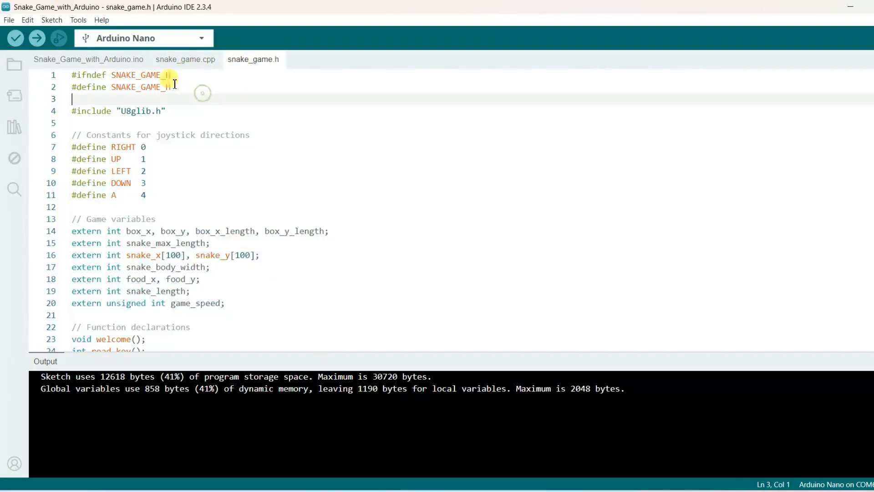
pyautogui.click(77, 20)
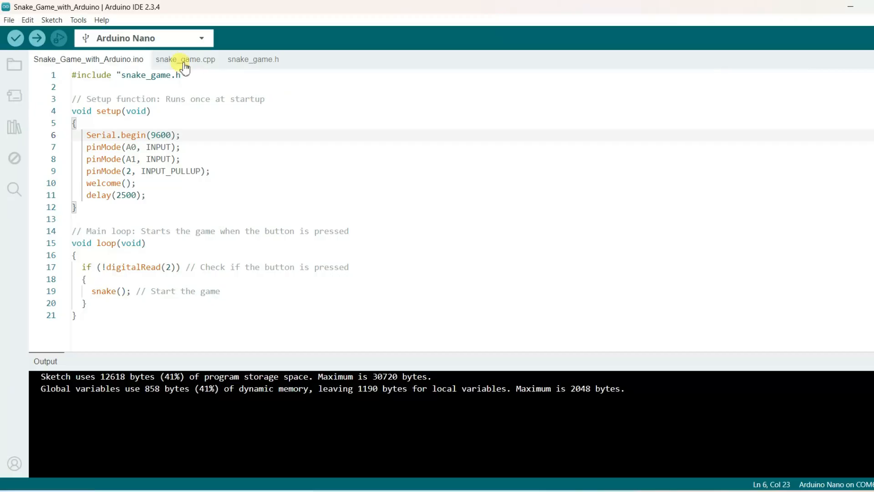
# Upload the snake game sketch to the Arduino Nano on COM6.
pyautogui.click(78, 20)
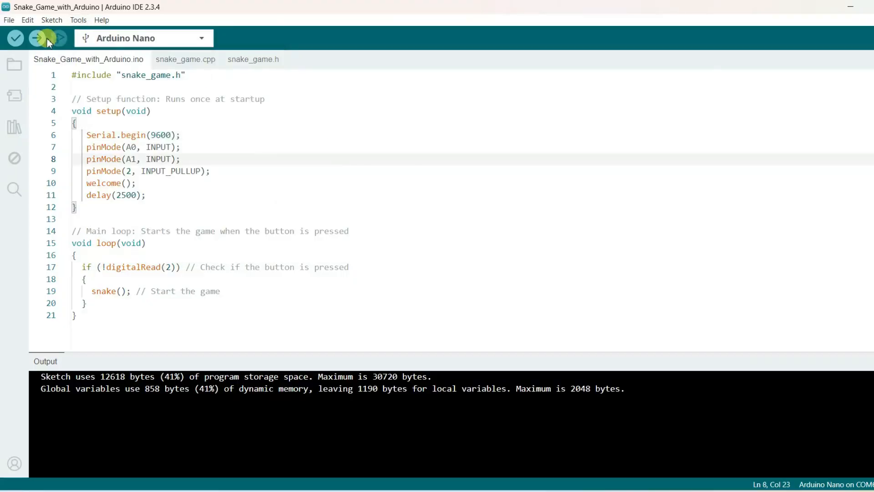
pyautogui.click(55, 38)
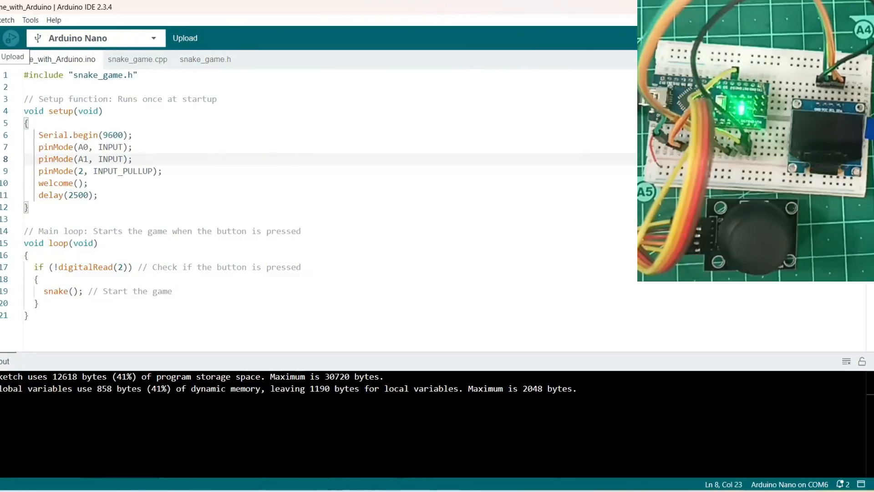